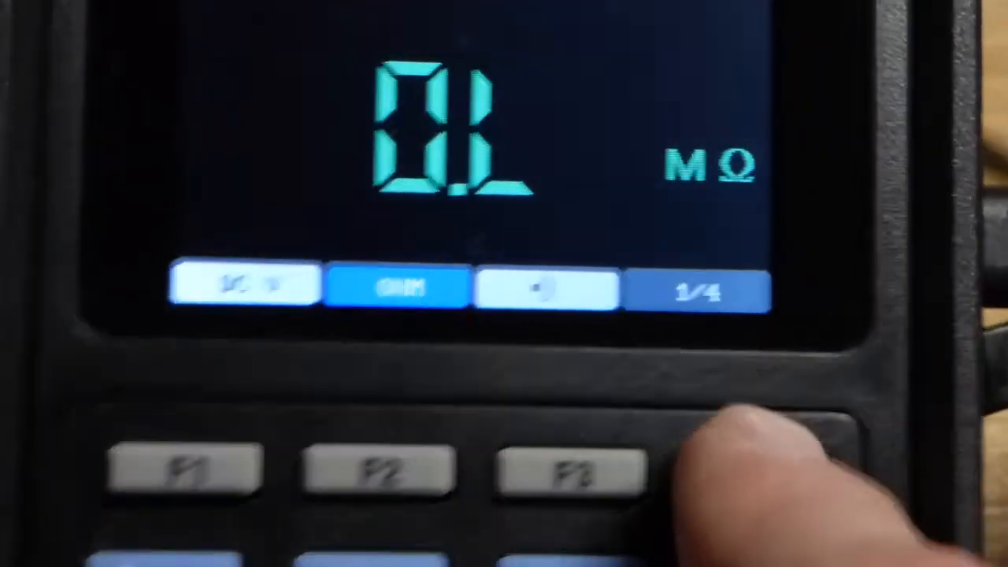
Advance the function menu to page 2/4 showing DC A, DC mA and DC mV.
click(717, 283)
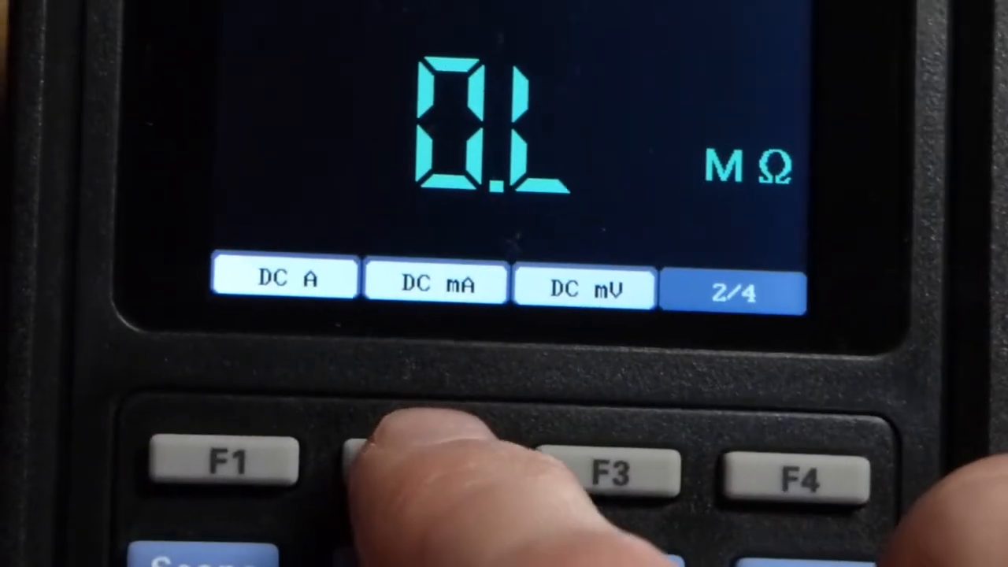